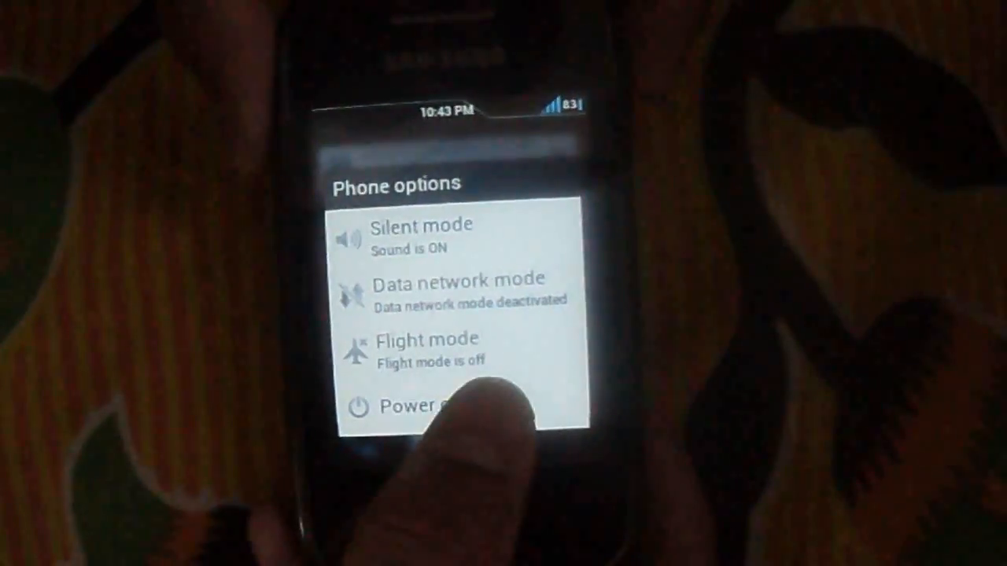
# Step: Power off the Galaxy Y from the Phone options menu
pyautogui.click(419, 406)
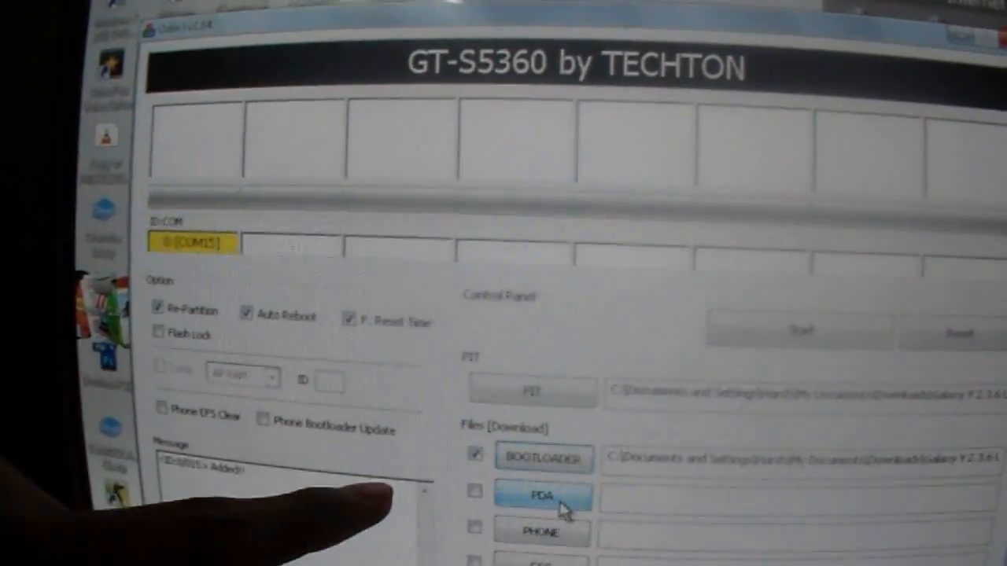
# Step: Select the PDA stock firmware file for flashing
pyautogui.click(543, 496)
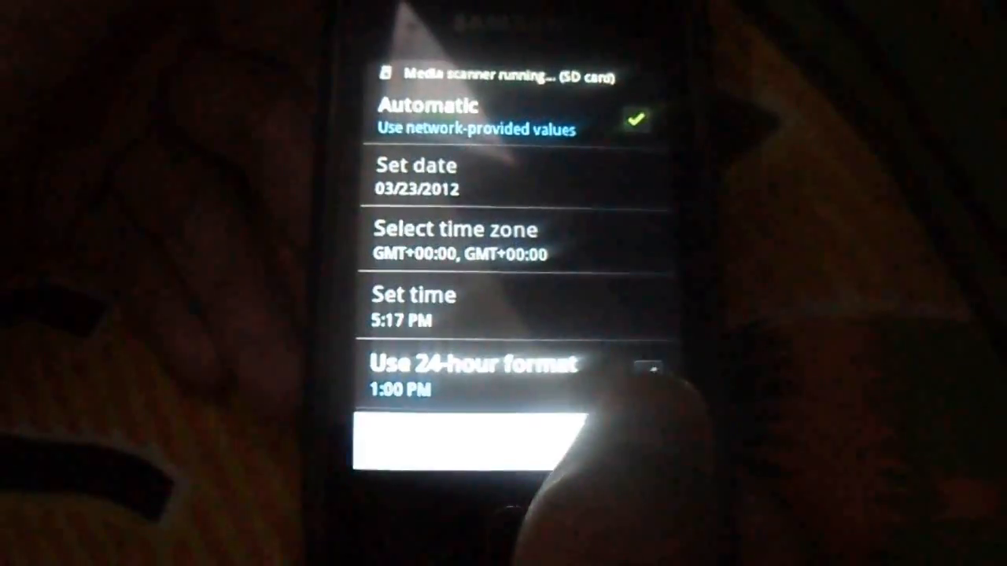
# Step: Enable Use 24-hour format in Date and time settings
pyautogui.click(648, 378)
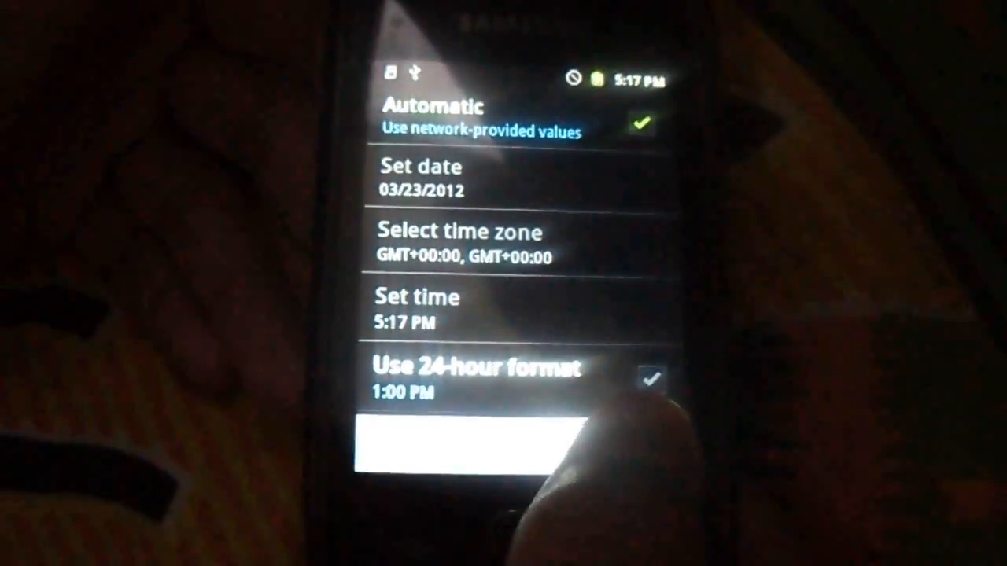